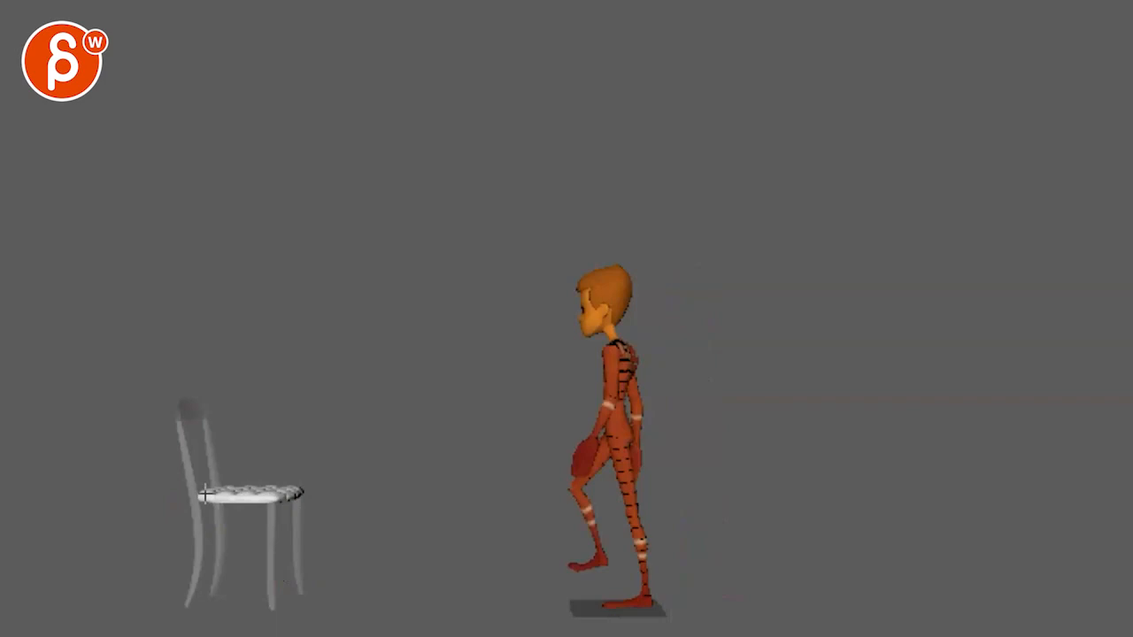
Play the shot until the character walks over and sits on the tall chair
{"action": "left_click", "coordinate": [217, 491]}
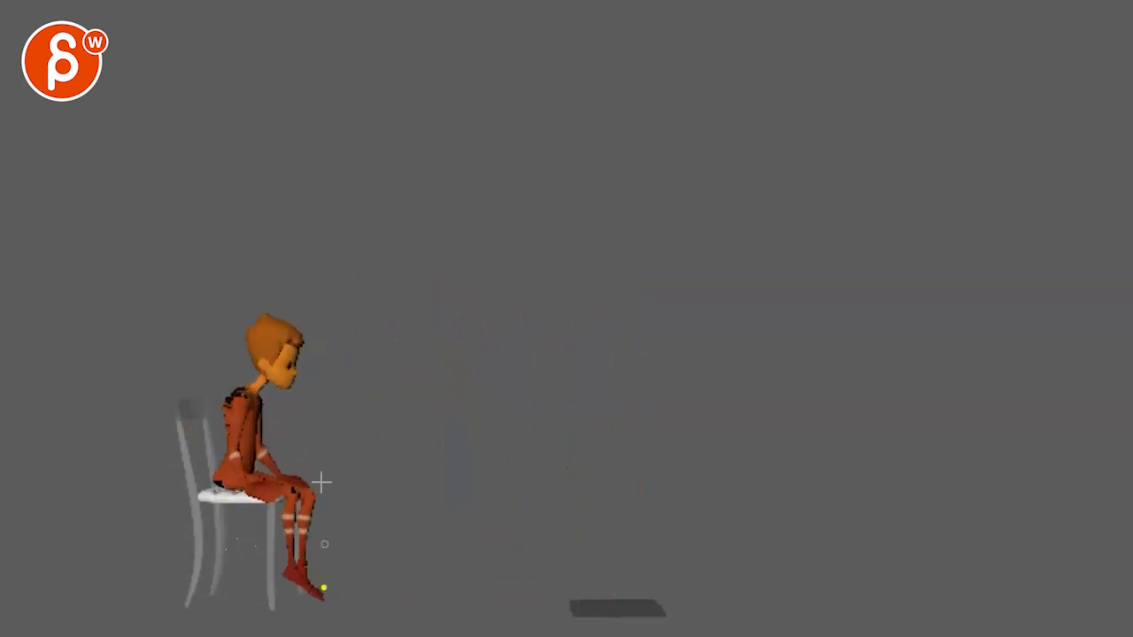
Scrub back to the standing frame and circle the character and chair in yellow
{"action": "left_click_drag", "start_coordinate": [164, 381], "coordinate": [305, 504]}
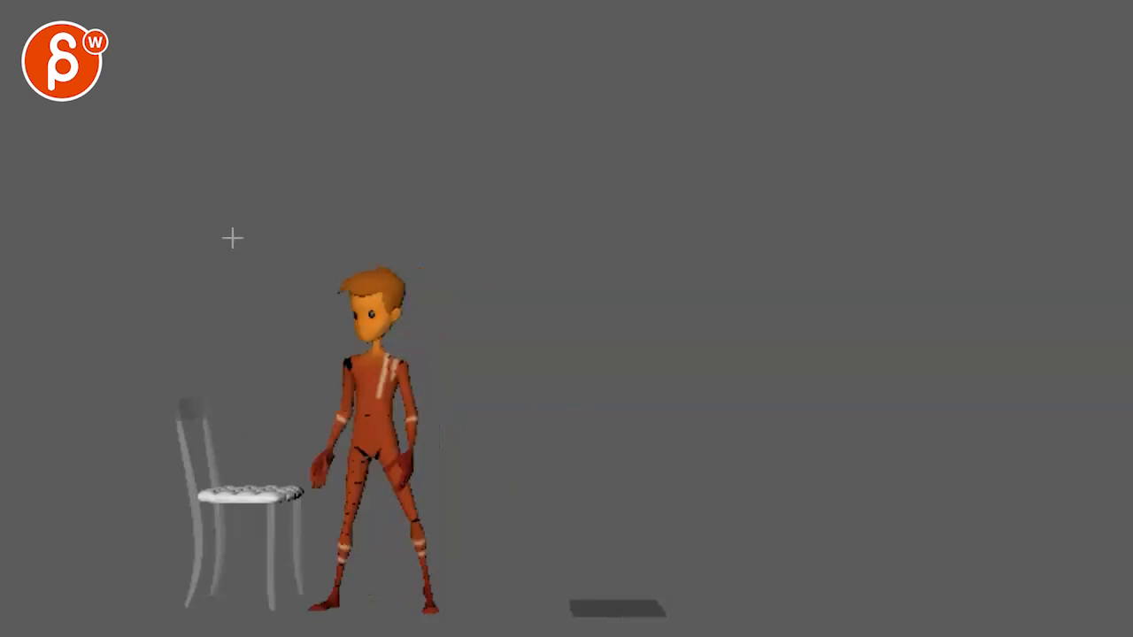
{"action": "left_click_drag", "start_coordinate": [233, 237], "coordinate": [84, 348]}
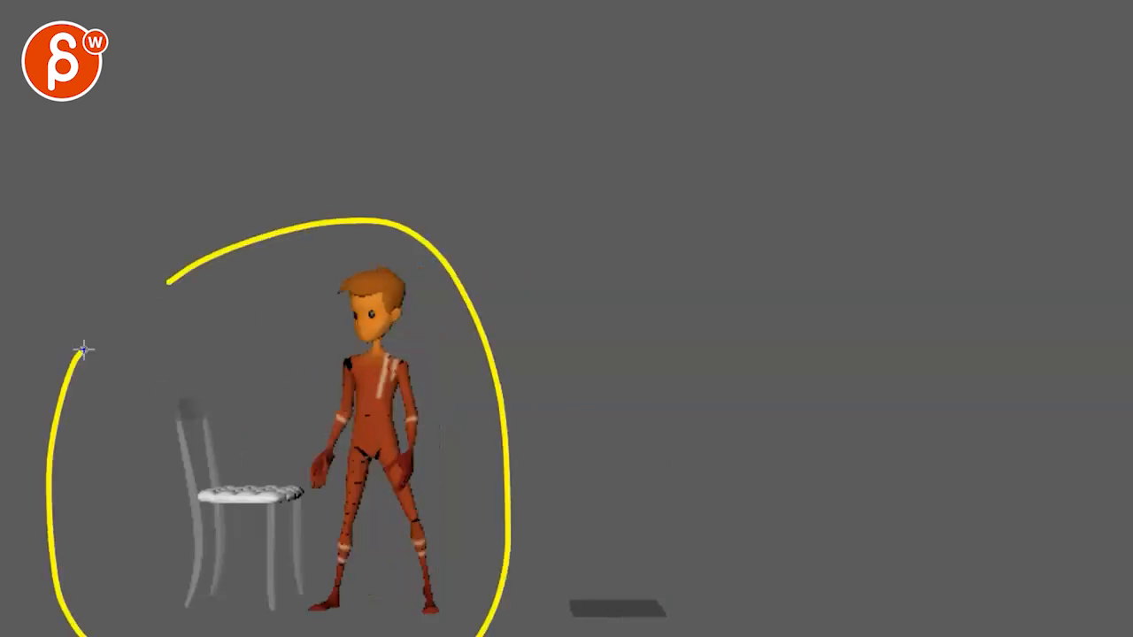